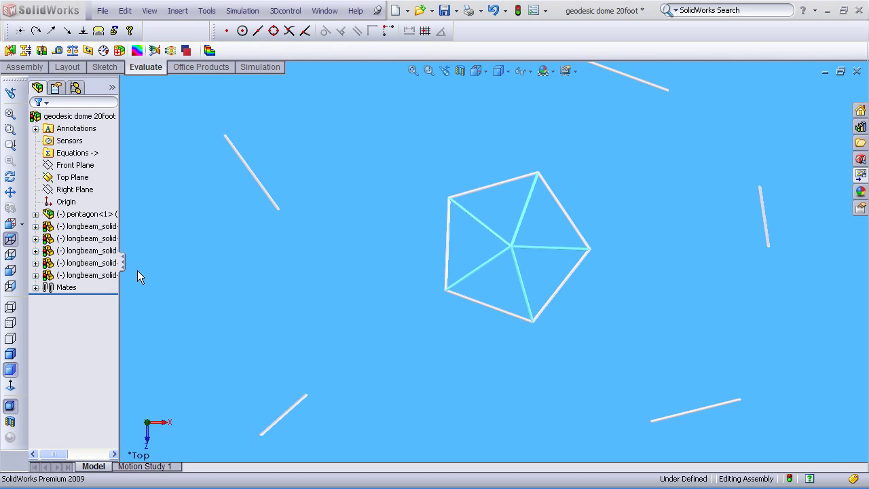
mouse_move(92, 241)
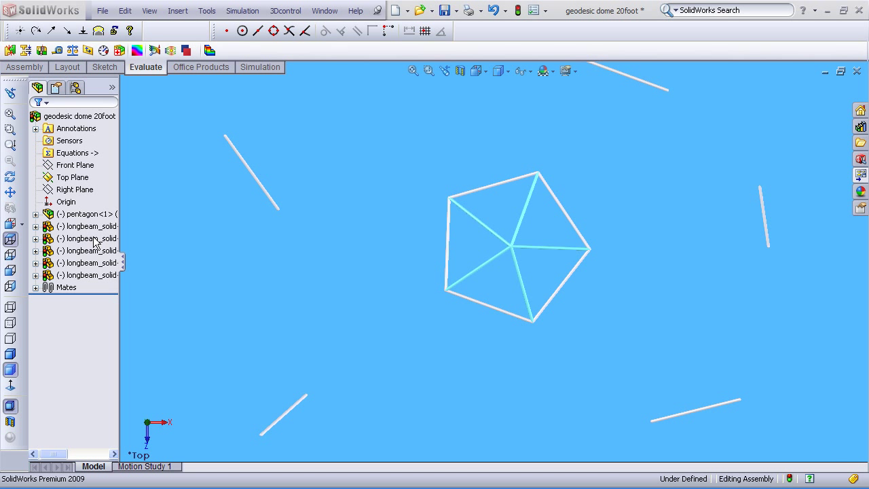
mouse_move(84, 219)
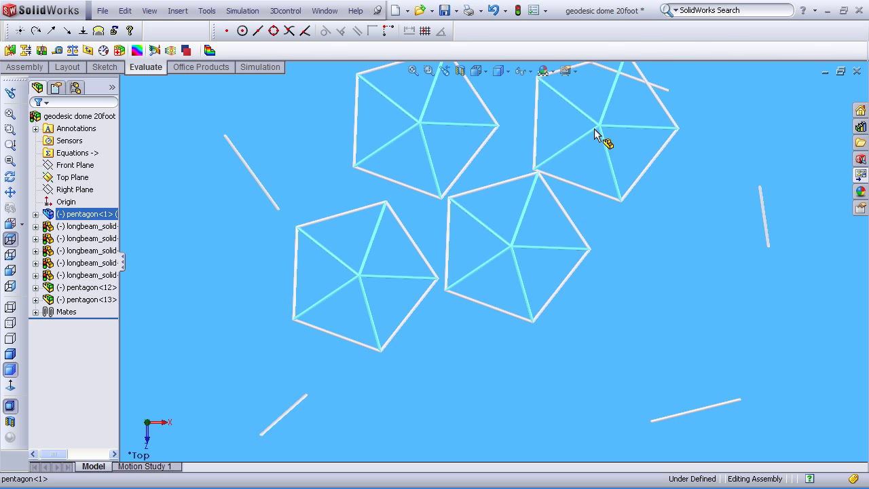
Mate the pentagon units and long beams at shared vertices into a flat triangular network
left_click(627, 256)
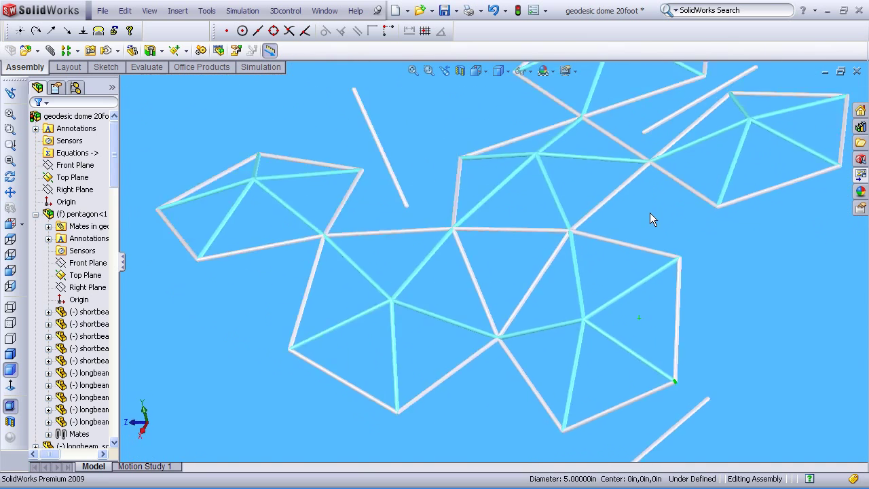
Fold the network into a partial dome and accept a concentric mate between two beam faces
left_click_drag(651, 217, 676, 330)
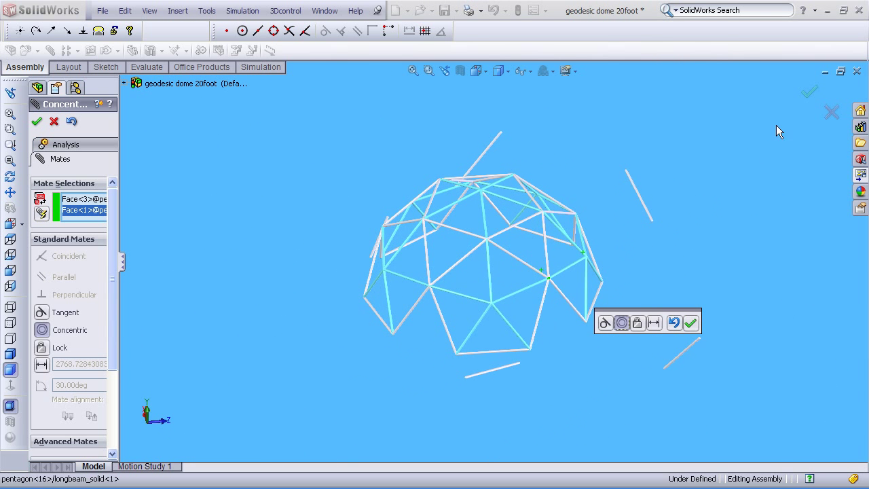
left_click(692, 323)
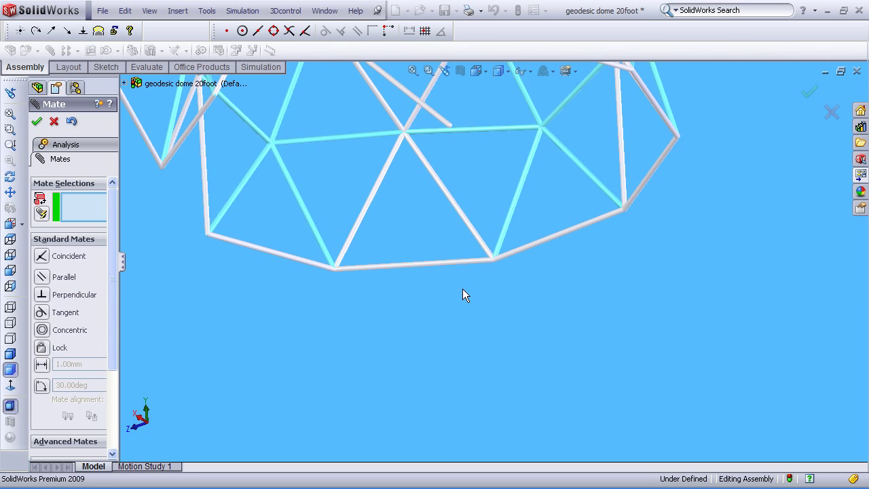
Mate the loose rim beams to close the dome's bottom row of triangles
left_click(443, 242)
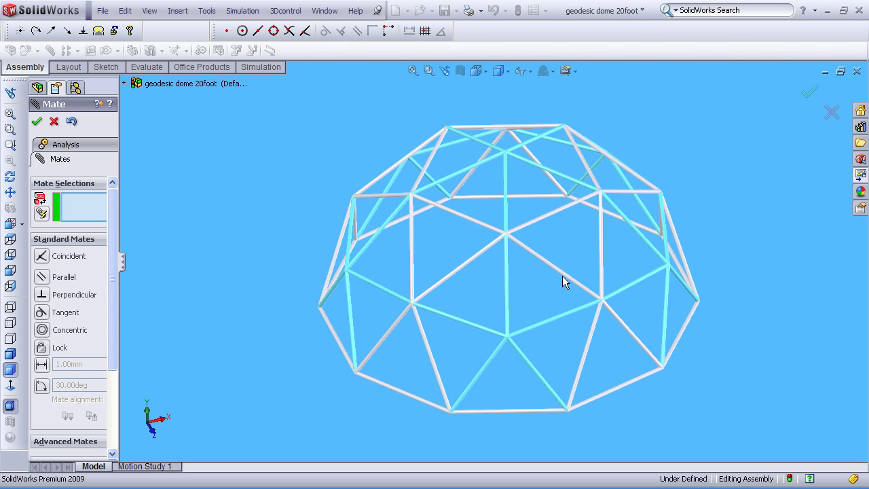
mouse_move(562, 281)
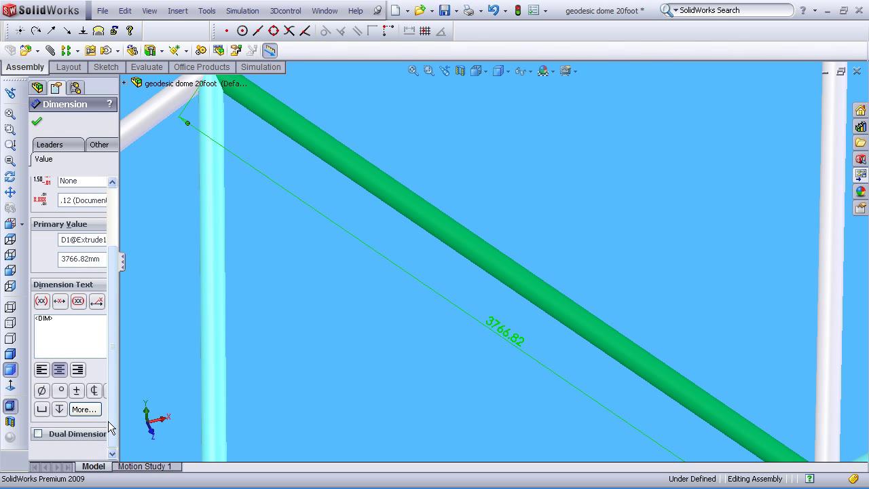
Show dual dimensions in inches and set the long beam length to 12in
left_click(38, 433)
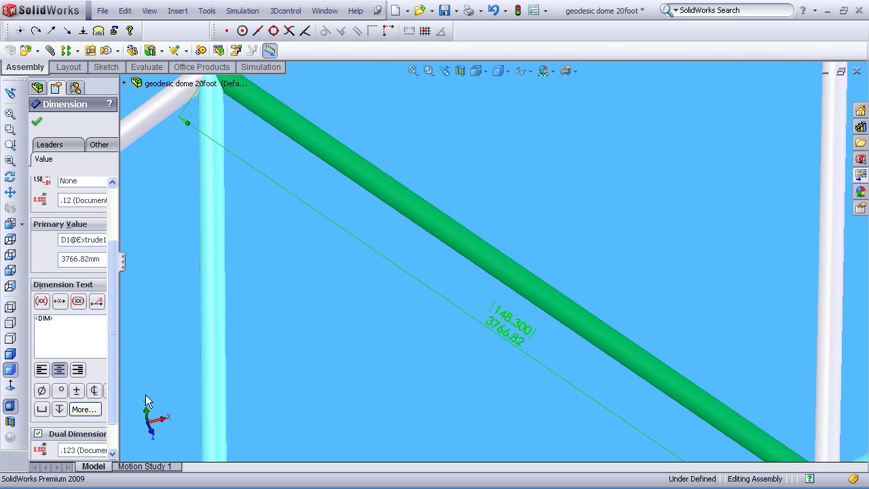
mouse_move(152, 400)
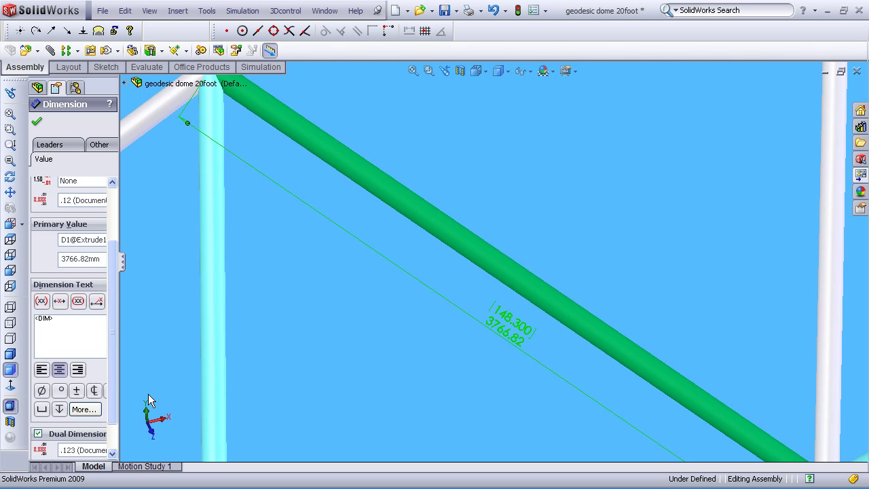
mouse_move(510, 347)
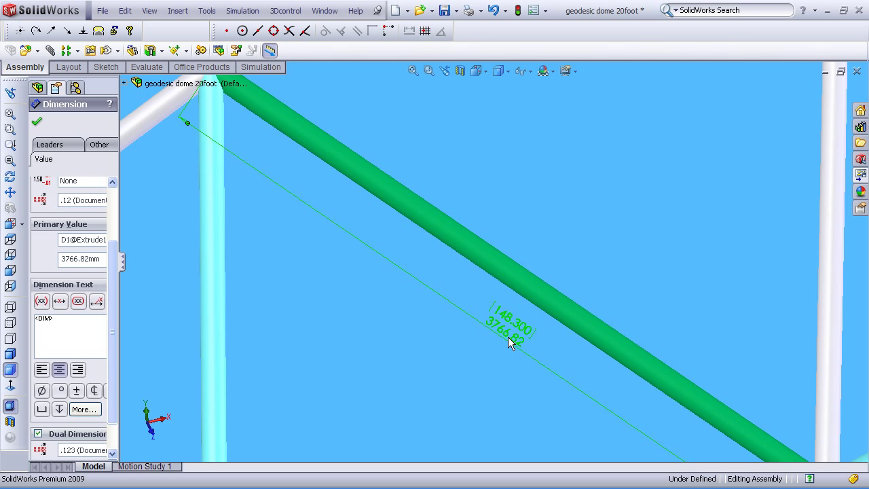
double_click(505, 334)
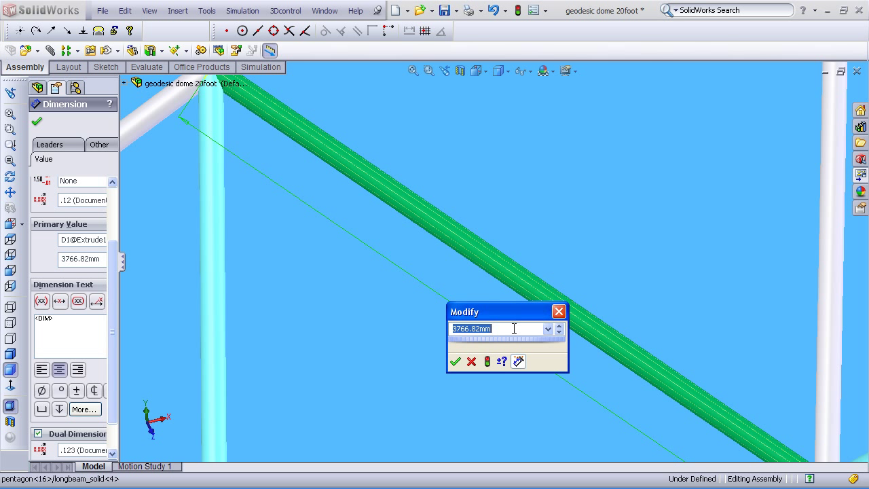
type("100")
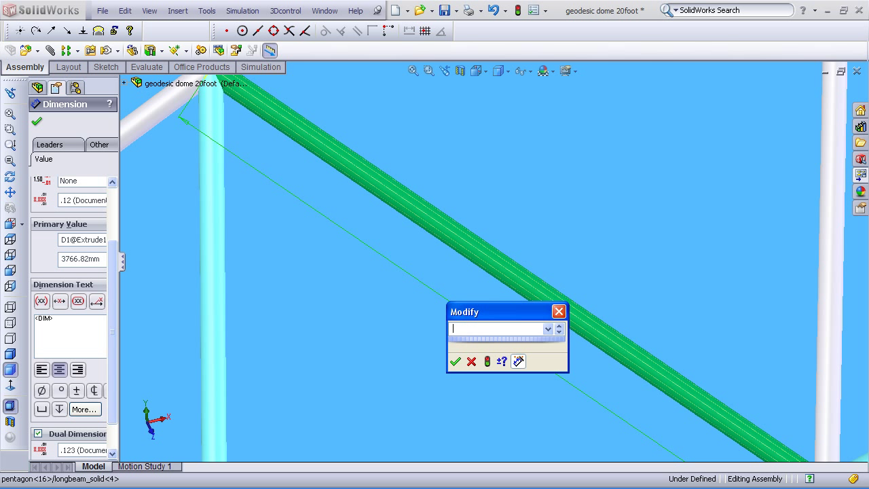
type("12in")
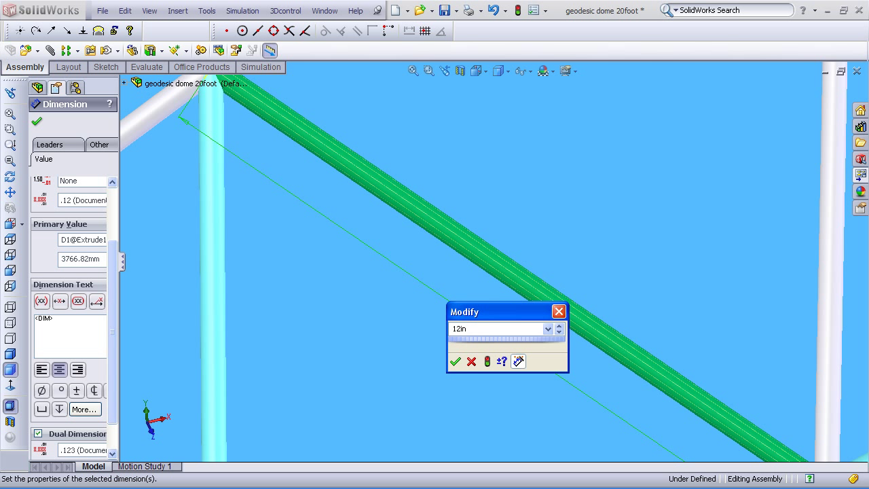
left_click(455, 361)
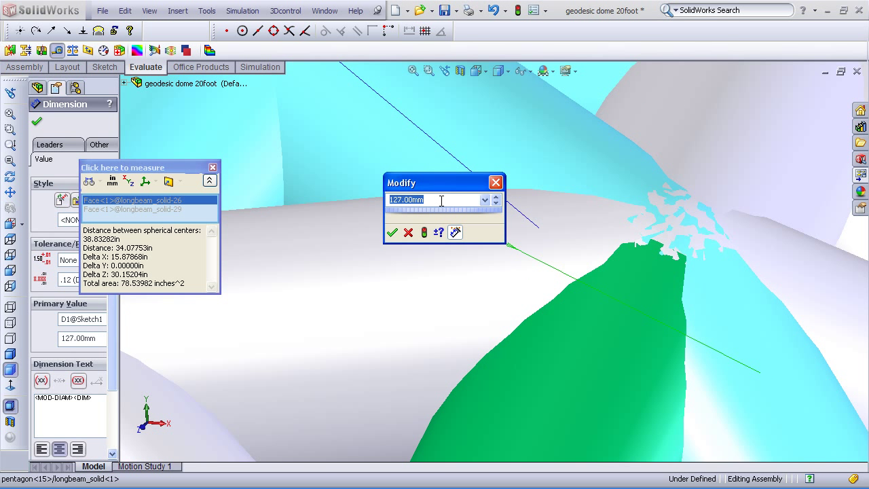
Set the strut diameter to 2in and inspect the rebuilt small dome from another side
type("2in")
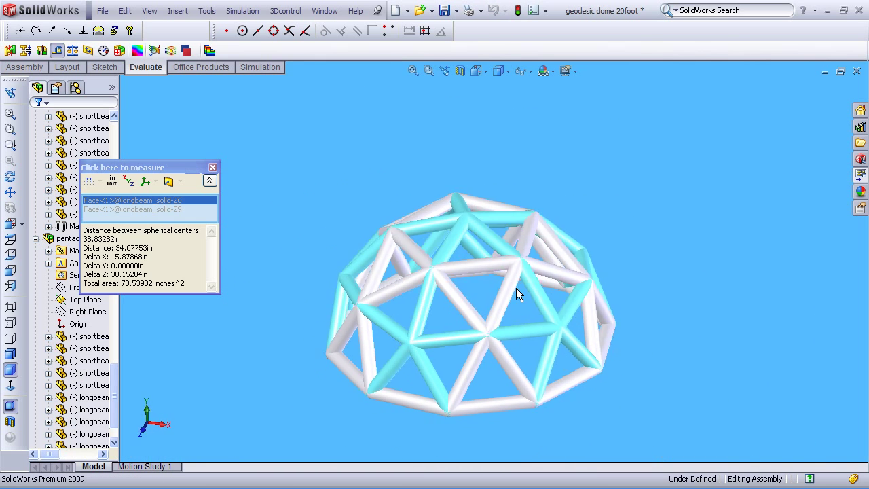
left_click_drag(516, 296, 516, 305)
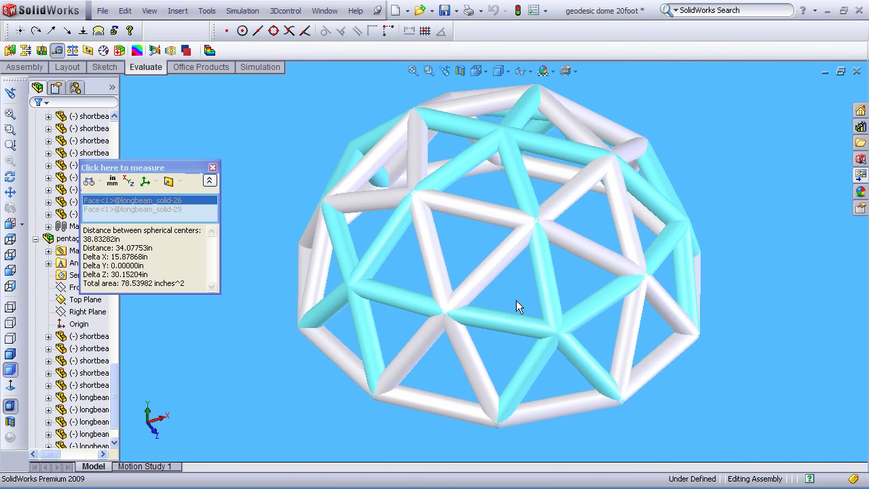